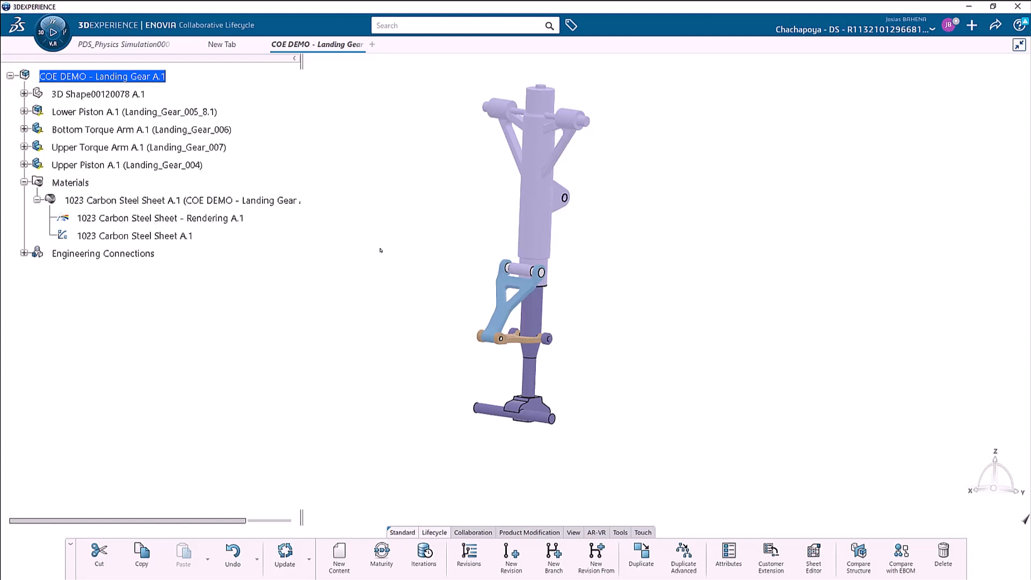
pyautogui.moveTo(386, 253)
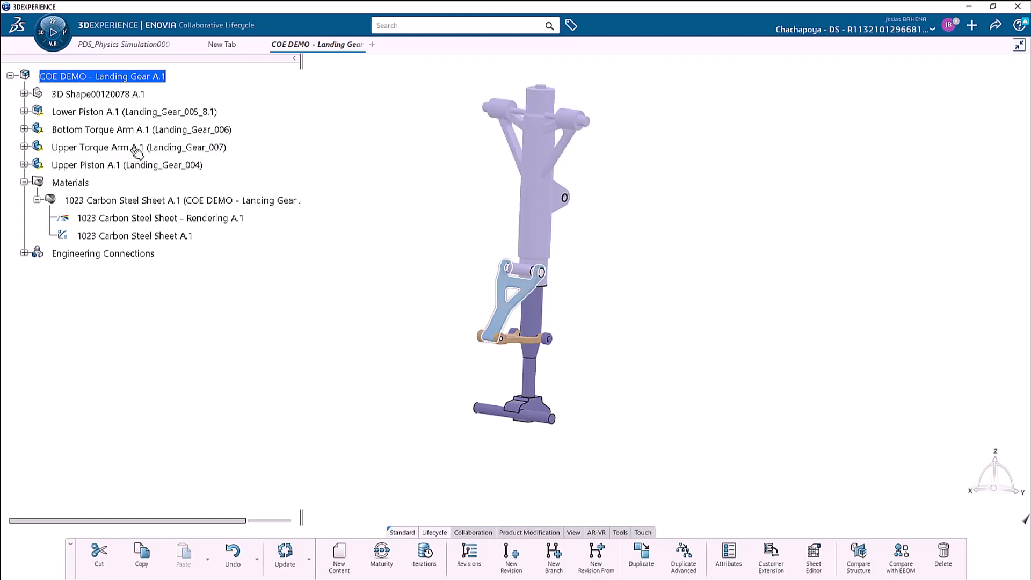
# Open Upper Torque Arm A.1 from the landing gear tree in a new app
pyautogui.rightClick(138, 147)
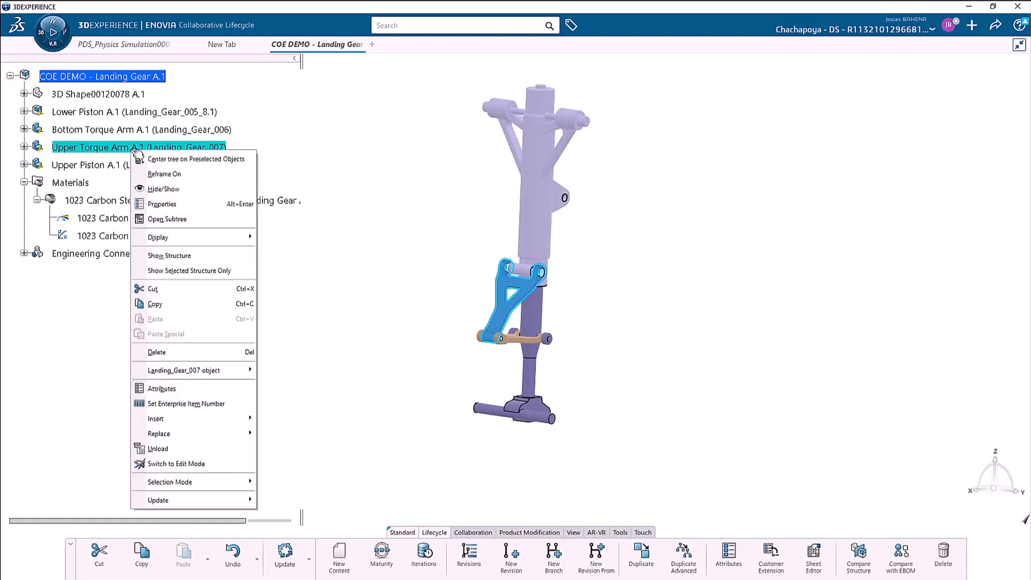
pyautogui.moveTo(158, 238)
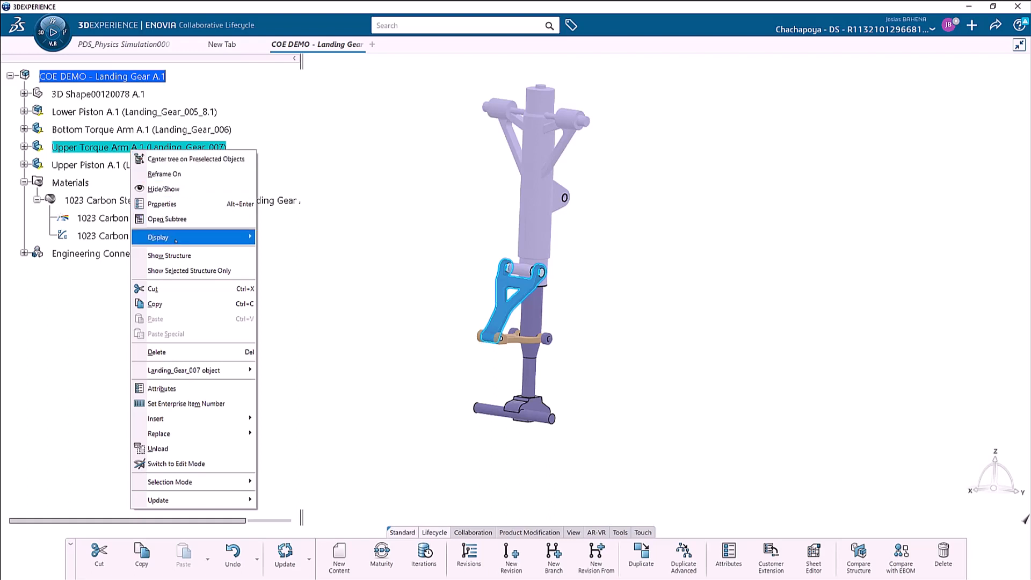
pyautogui.moveTo(186, 369)
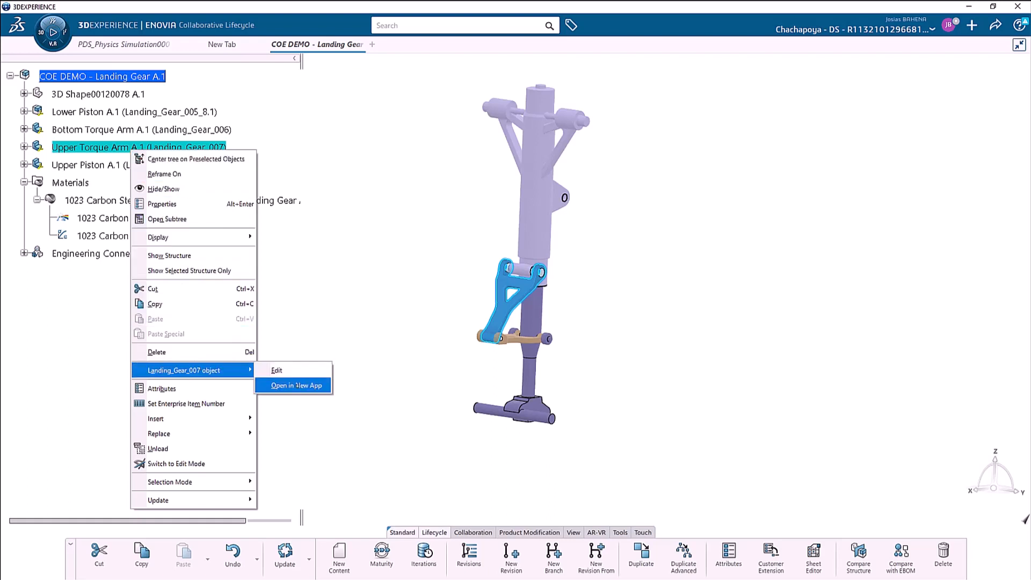
pyautogui.click(327, 296)
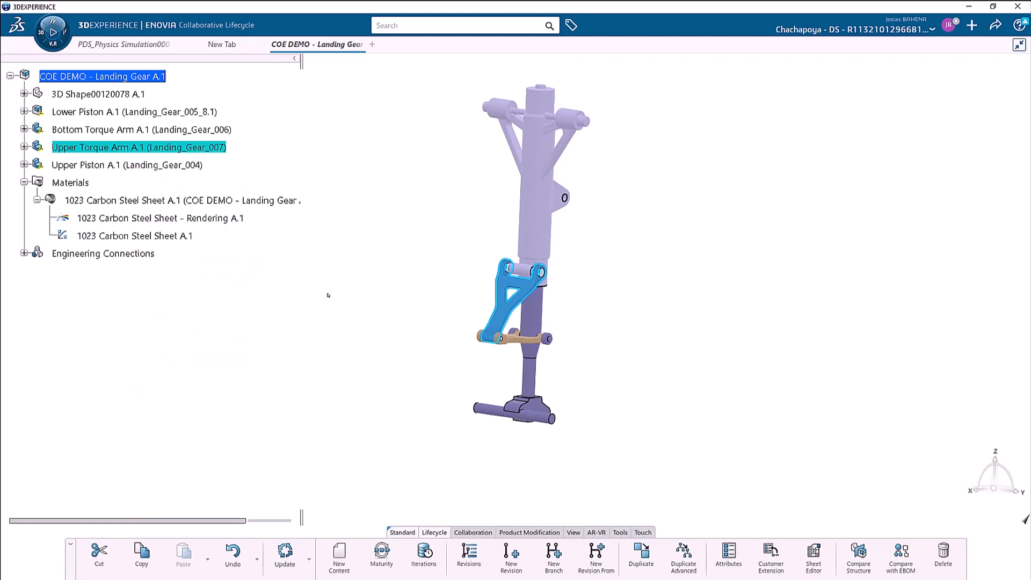
# Launch Linear Structural Validation from My Favorite Apps for the Upper Torque Arm
pyautogui.doubleClick(138, 146)
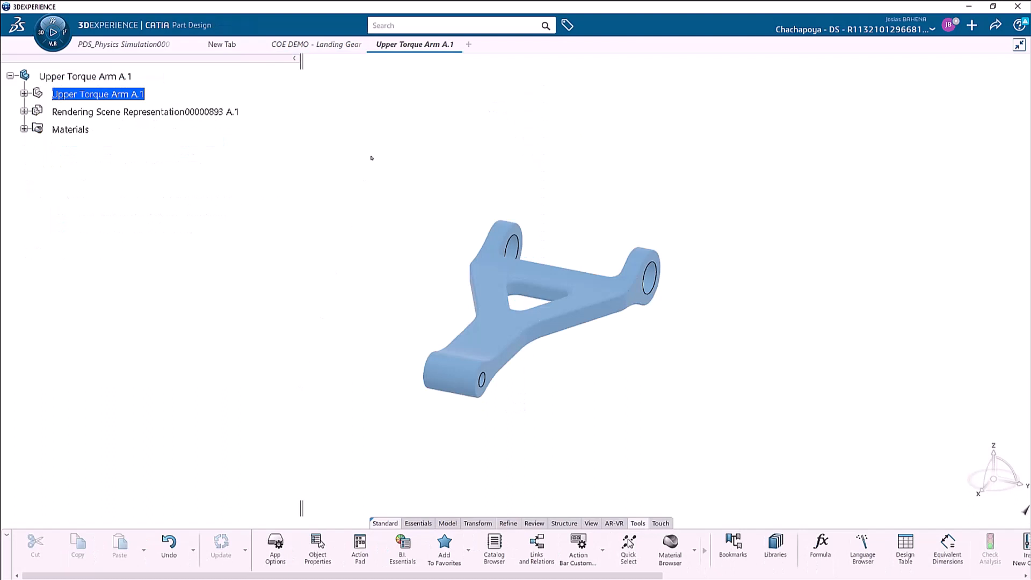
pyautogui.moveTo(52, 32)
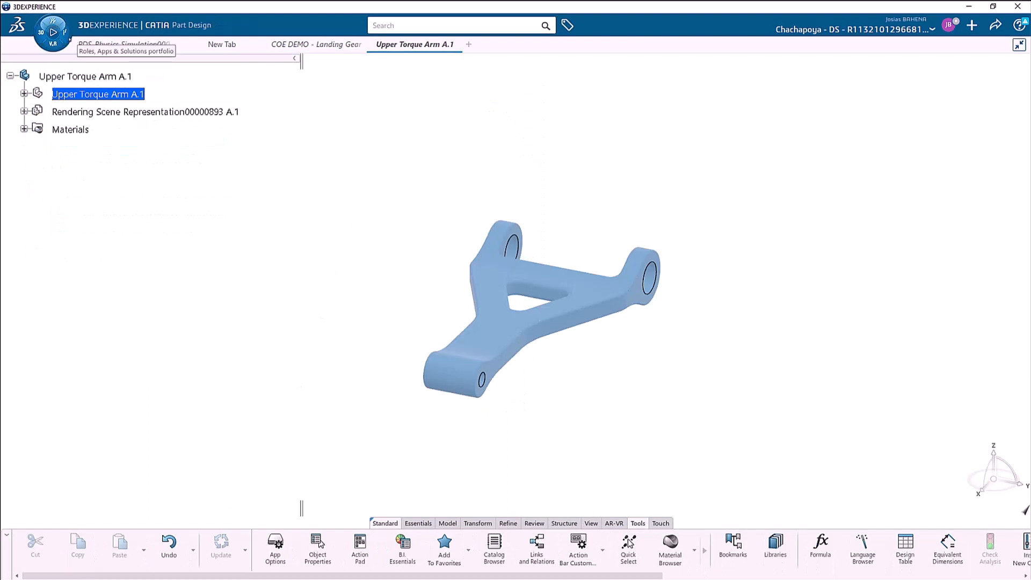
pyautogui.click(52, 32)
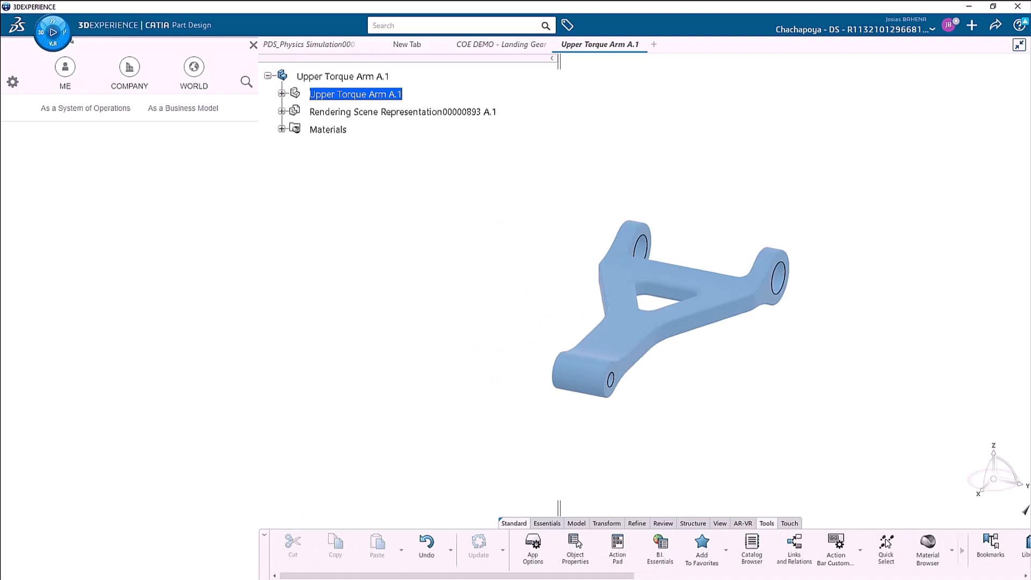
pyautogui.click(64, 73)
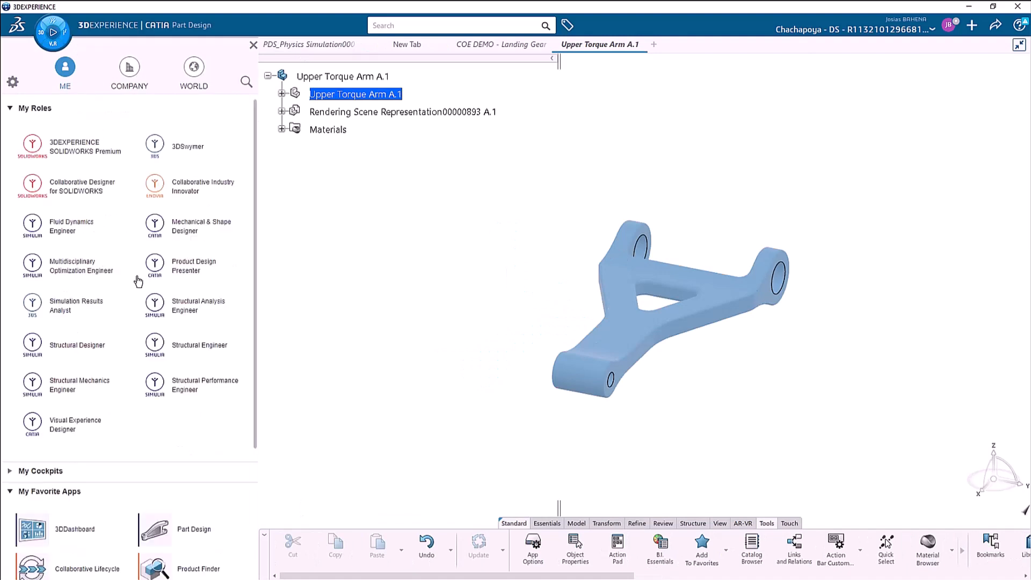
pyautogui.scroll(-3)
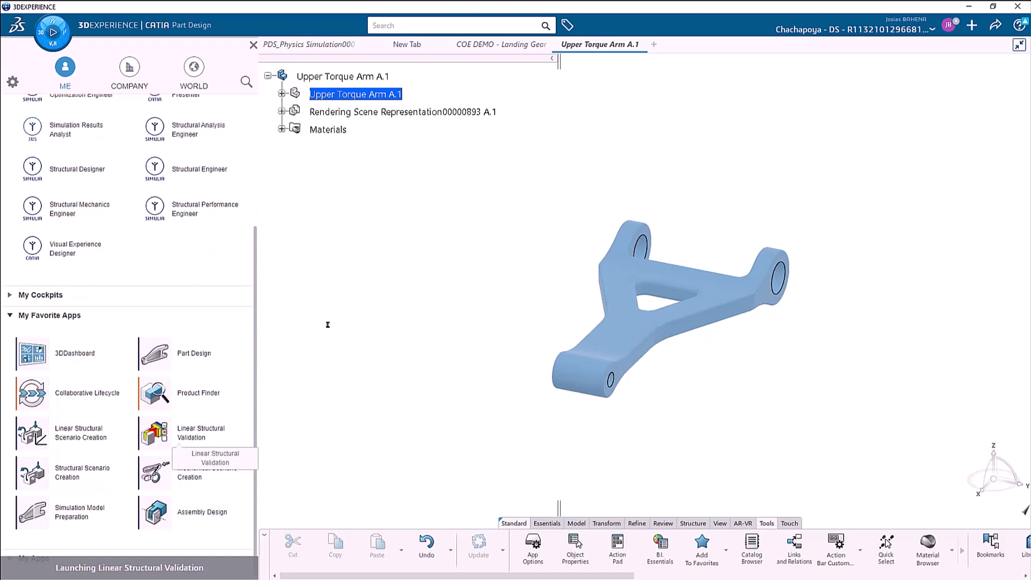
pyautogui.click(154, 433)
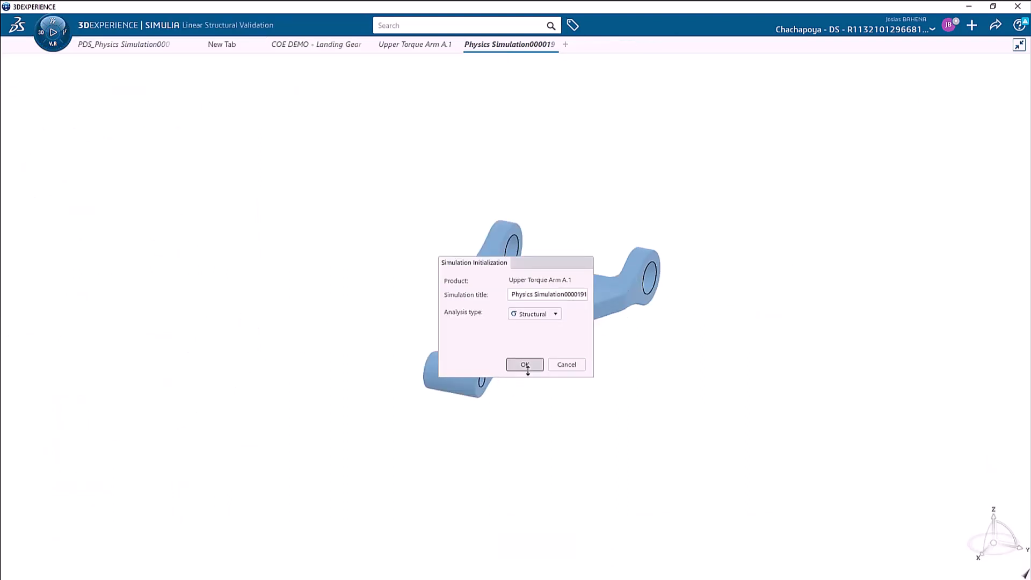
# Create a default structural simulation and show the Boundary Conditions options
pyautogui.click(524, 365)
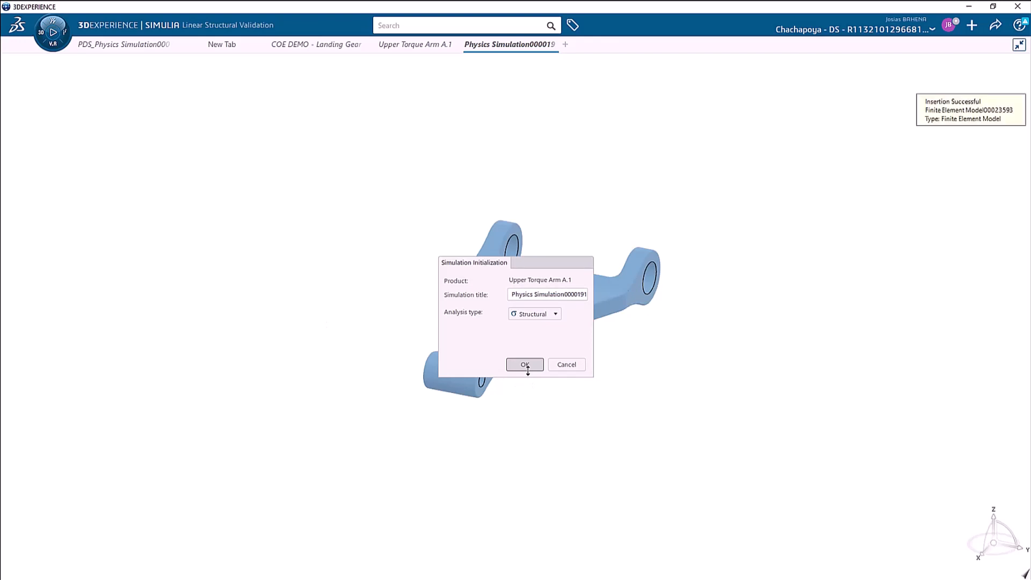
pyautogui.click(524, 365)
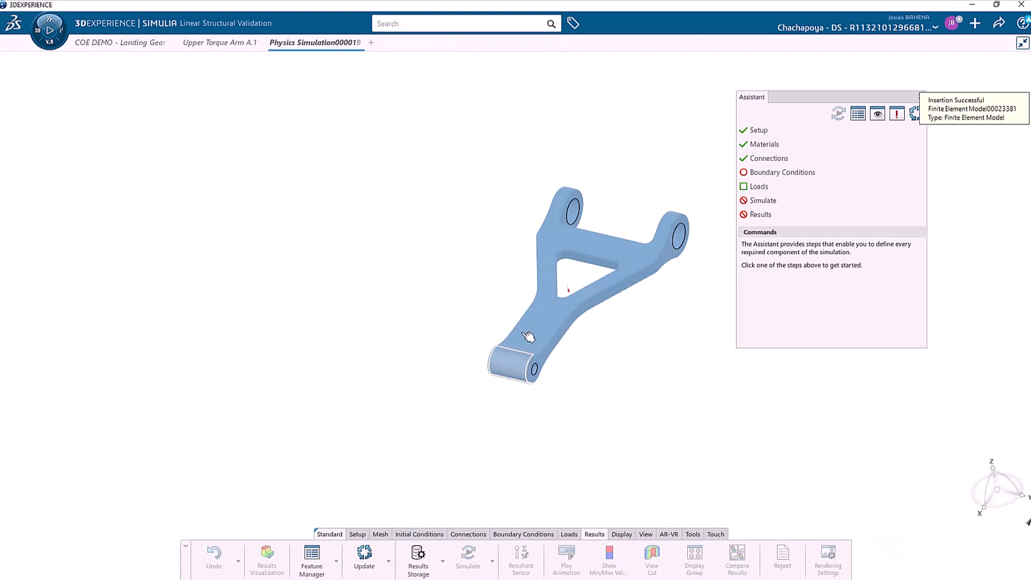
pyautogui.click(782, 172)
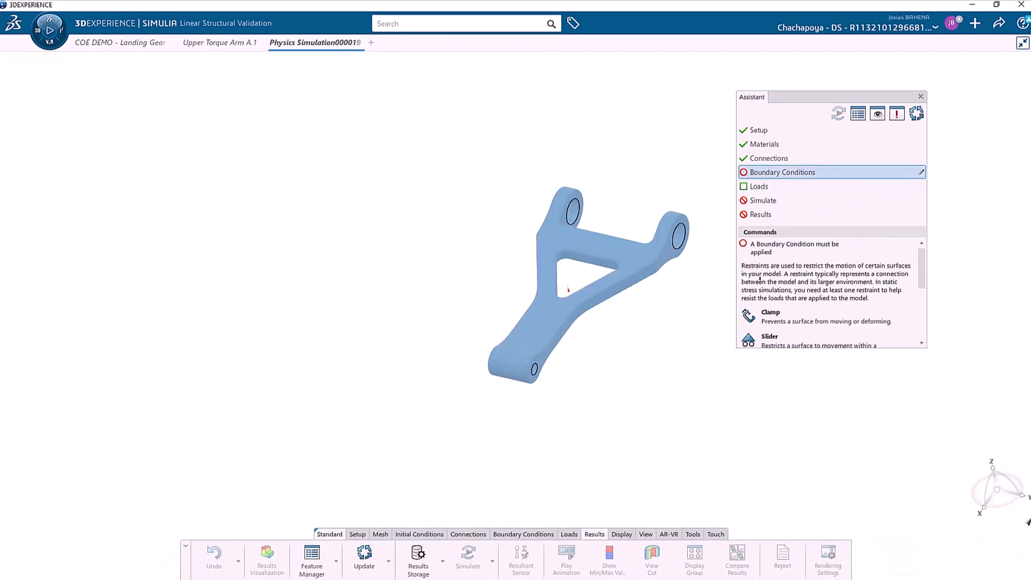
# Apply a clamp restraint to the two upper hole faces
pyautogui.click(770, 312)
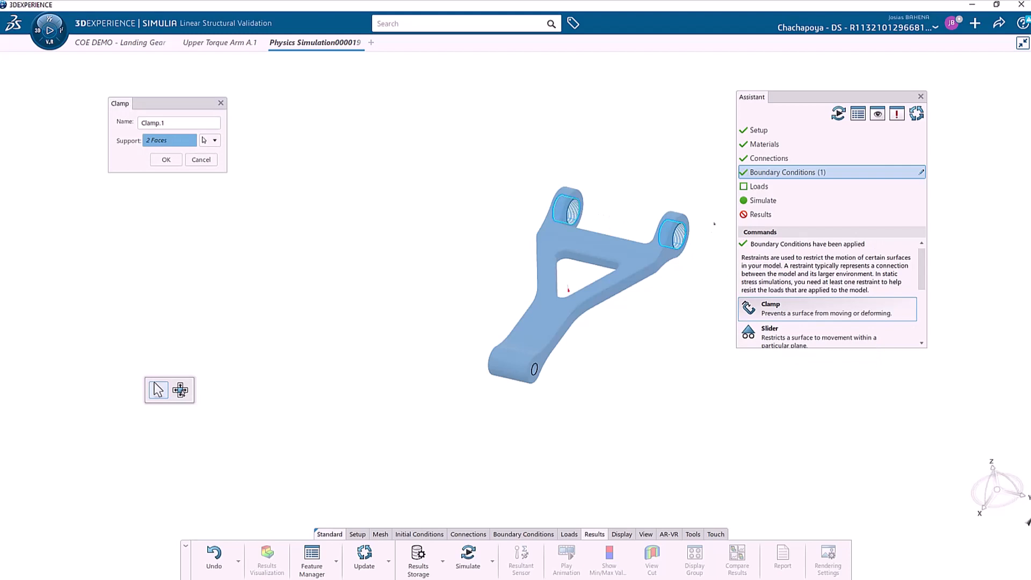
pyautogui.click(758, 186)
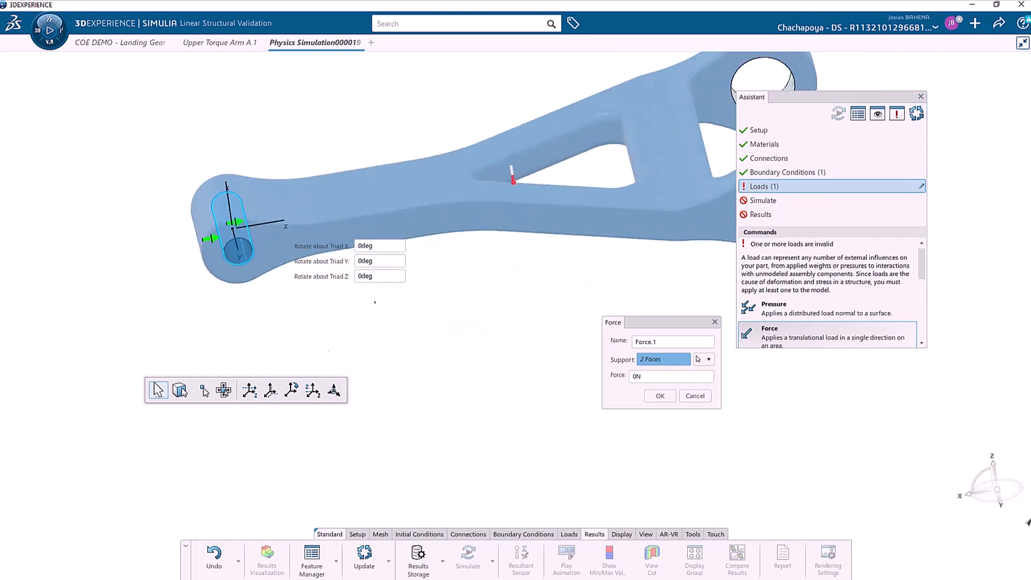
# Apply a 129000 N force to the lower hole faces and solve
pyautogui.write('129000')
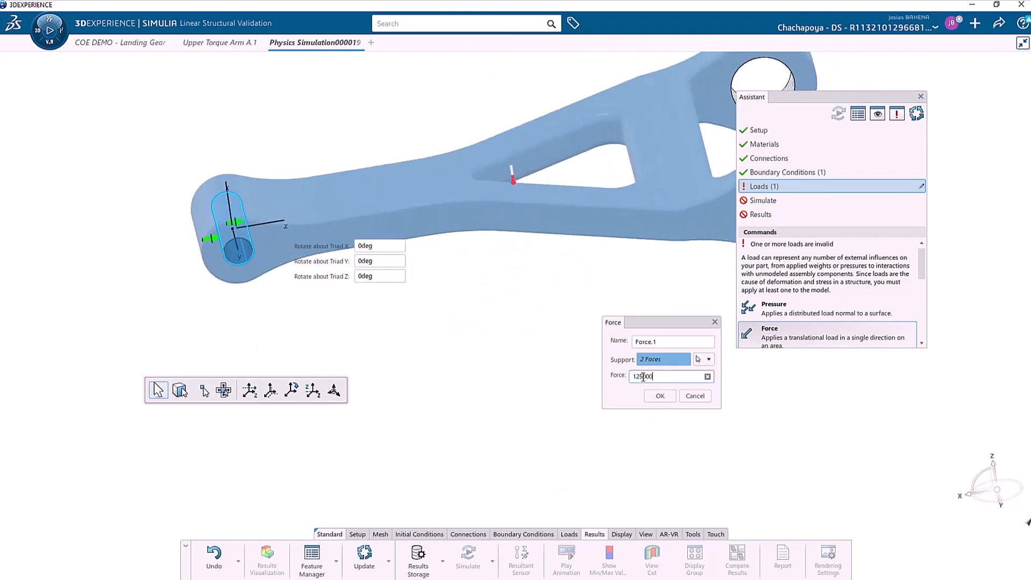
pyautogui.click(660, 395)
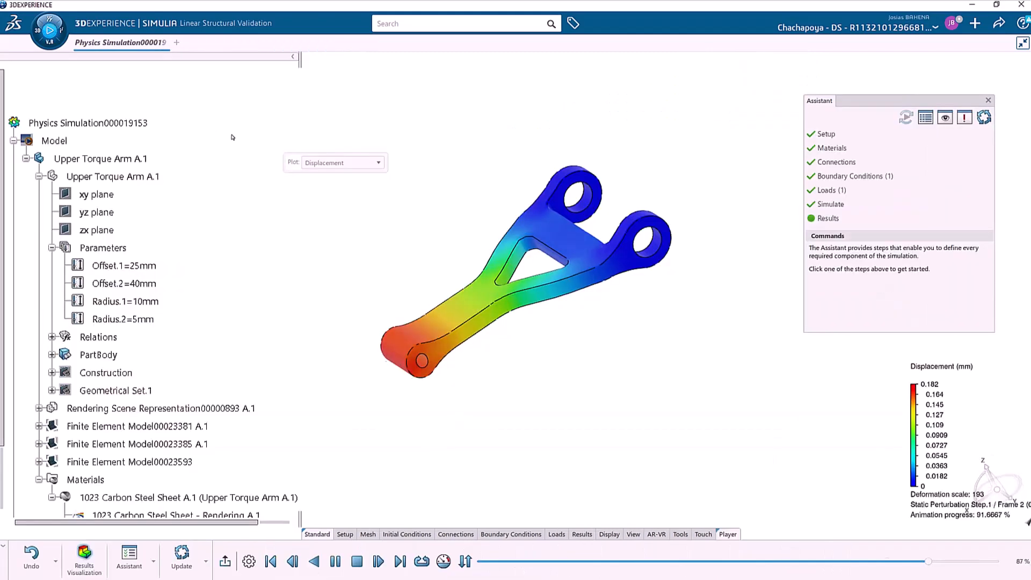
# Plot Von Mises stress (peak 3.26e+8 N/m²), then return to Upper Torque Arm A.1
pyautogui.click(377, 163)
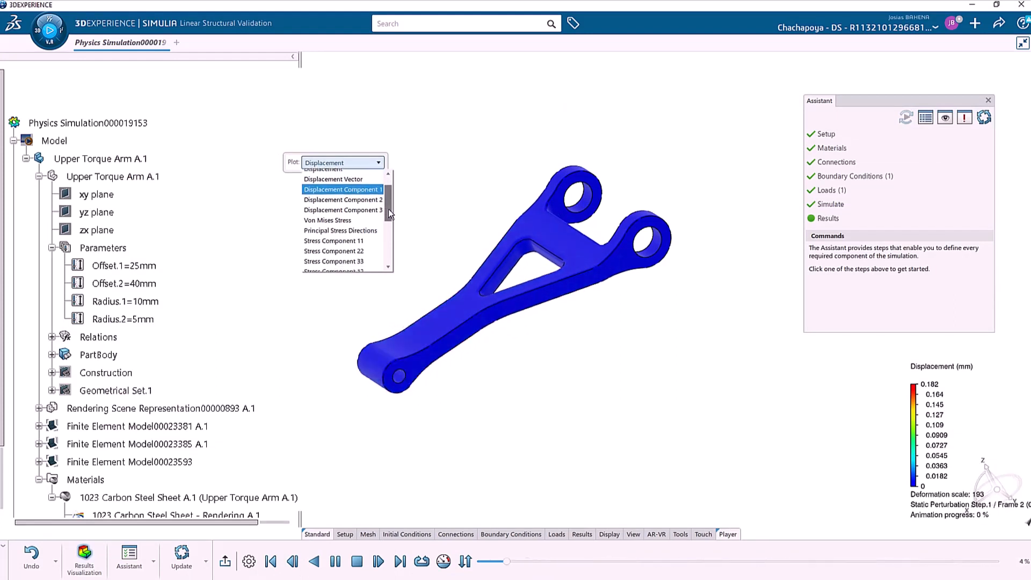
pyautogui.click(328, 220)
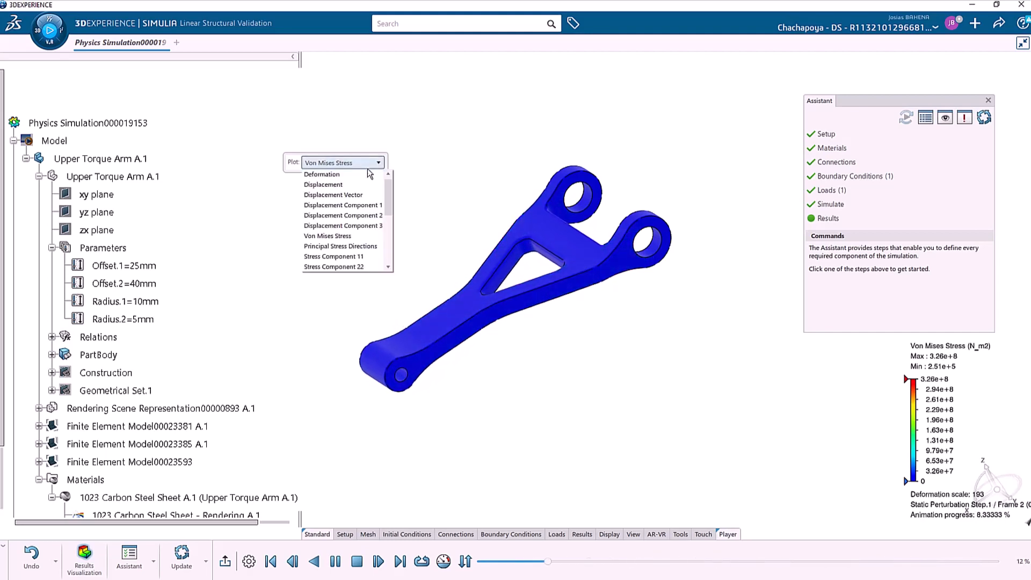
pyautogui.click(219, 42)
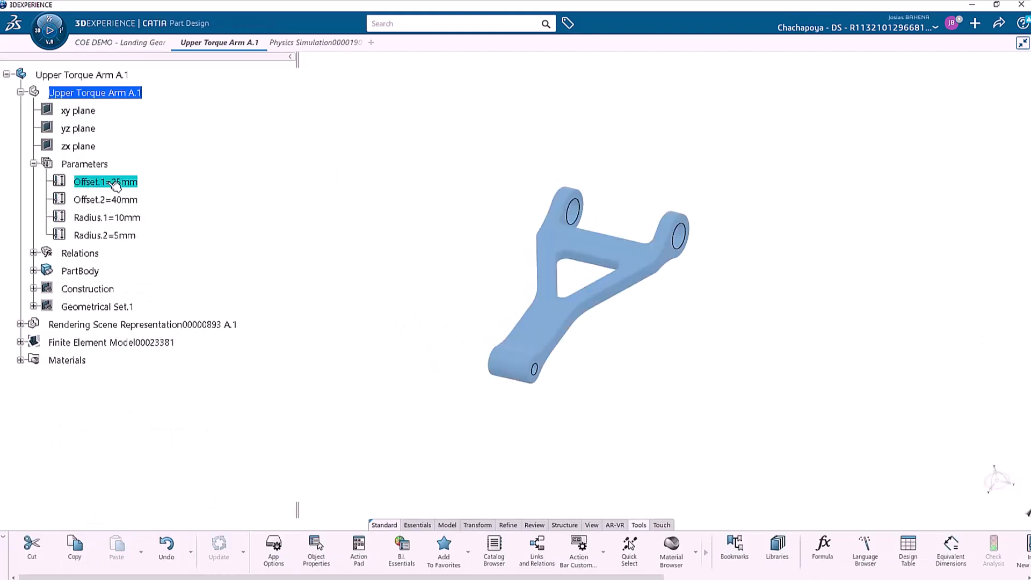
# Set the Offset.1 parameter to 35 mm
pyautogui.doubleClick(105, 182)
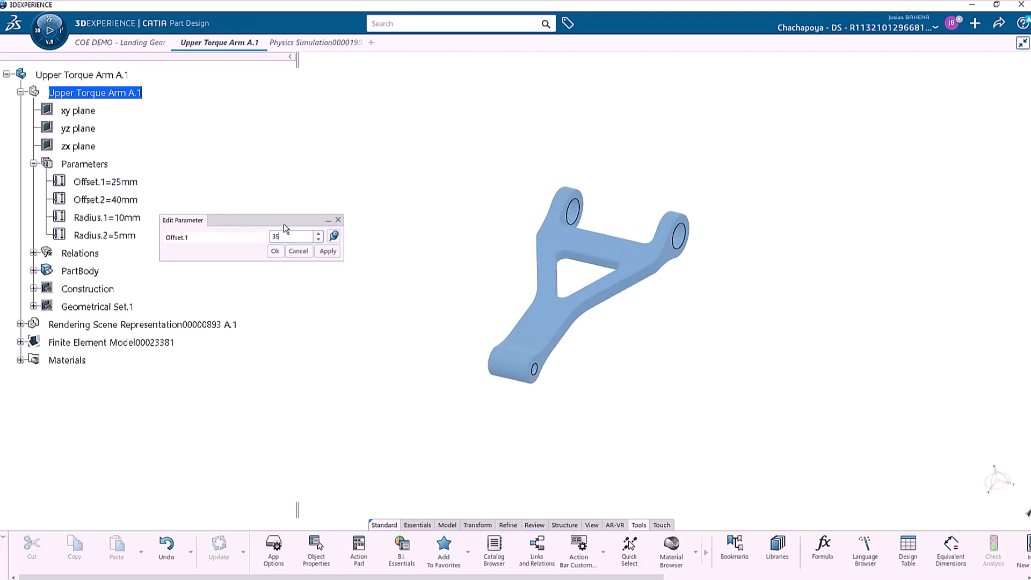
pyautogui.click(327, 251)
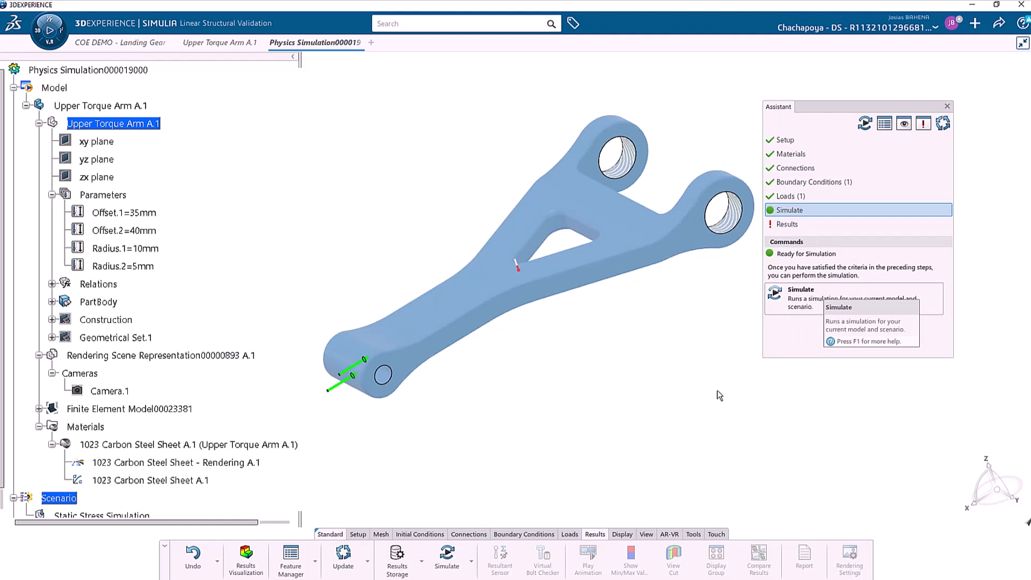
pyautogui.moveTo(723, 372)
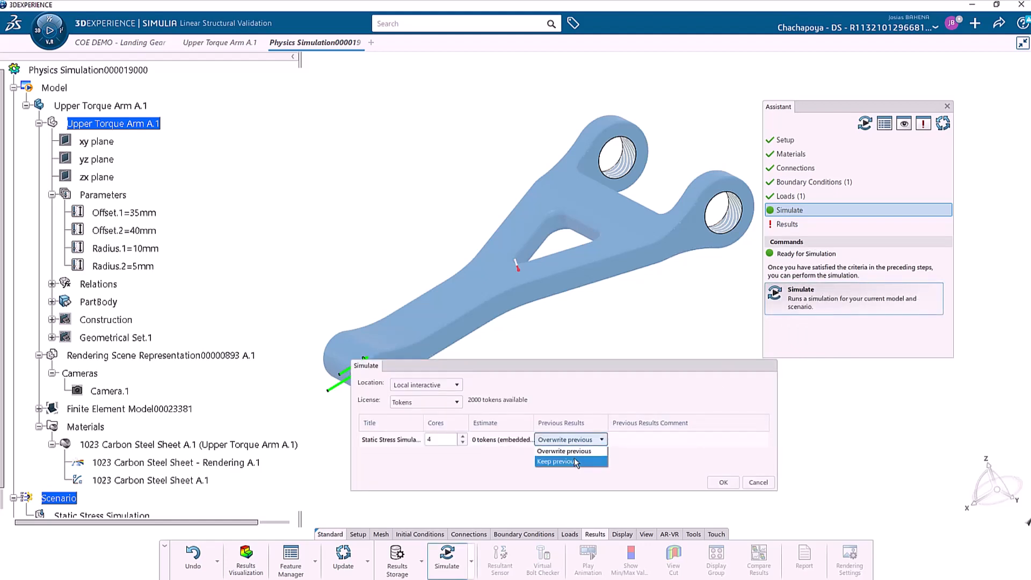
# Rerun the simulation with Previous Results set to Keep previous
pyautogui.click(557, 461)
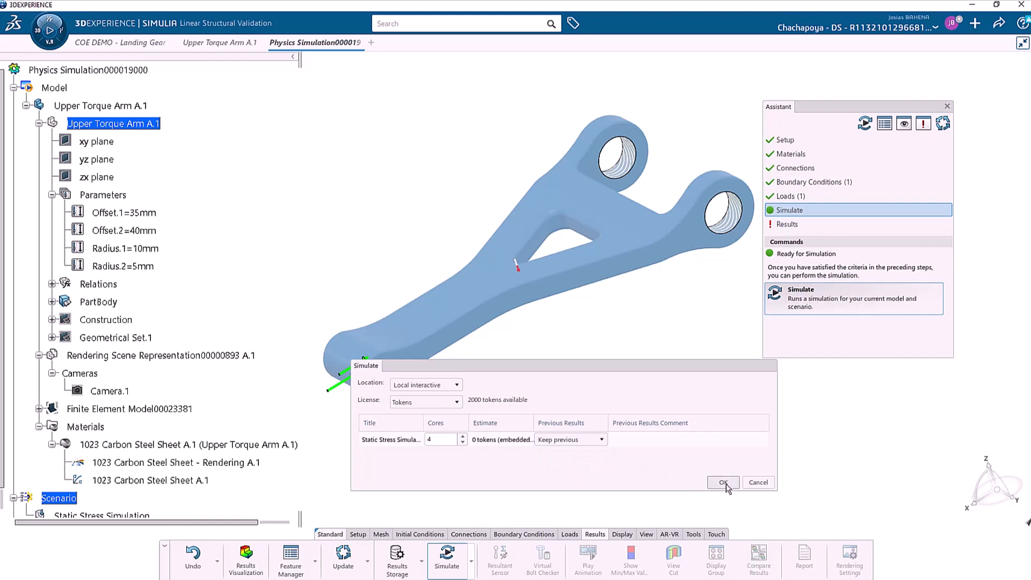
pyautogui.click(722, 482)
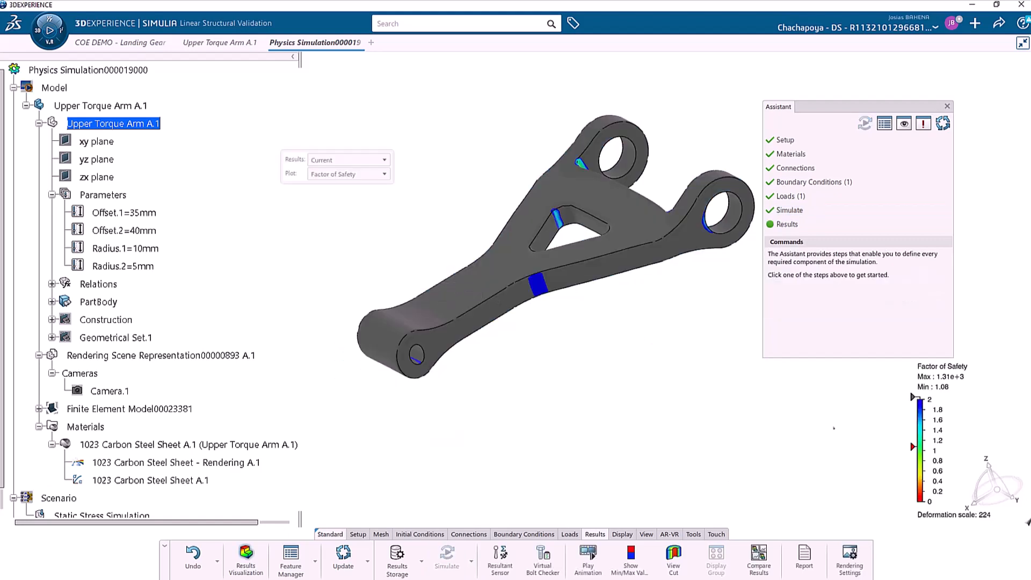
# Compare Factor of Safety results between the current and previous runs
pyautogui.click(758, 559)
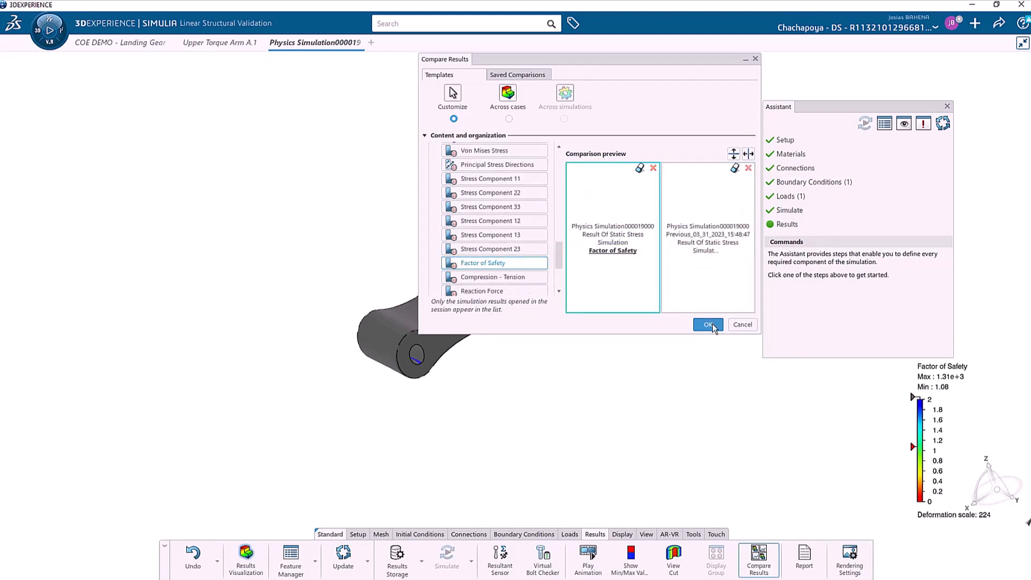
pyautogui.click(708, 324)
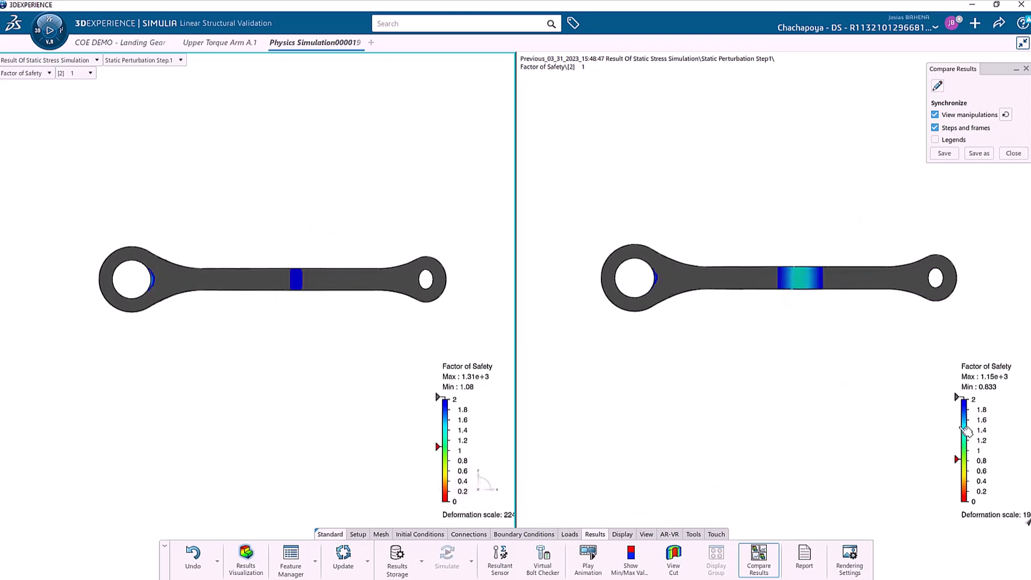
# Review the side-by-side Factor of Safety plots (1.08 vs 0.833 minimum)
pyautogui.click(586, 559)
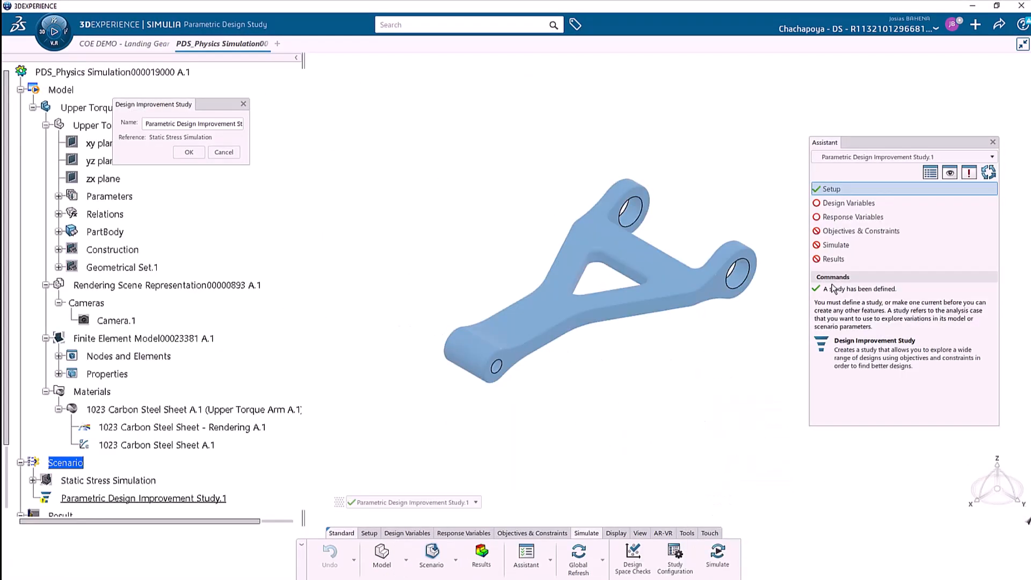
# Pick Design Variables and open the manager to add Offset.1, Offset.2 and Radius.1
pyautogui.click(849, 203)
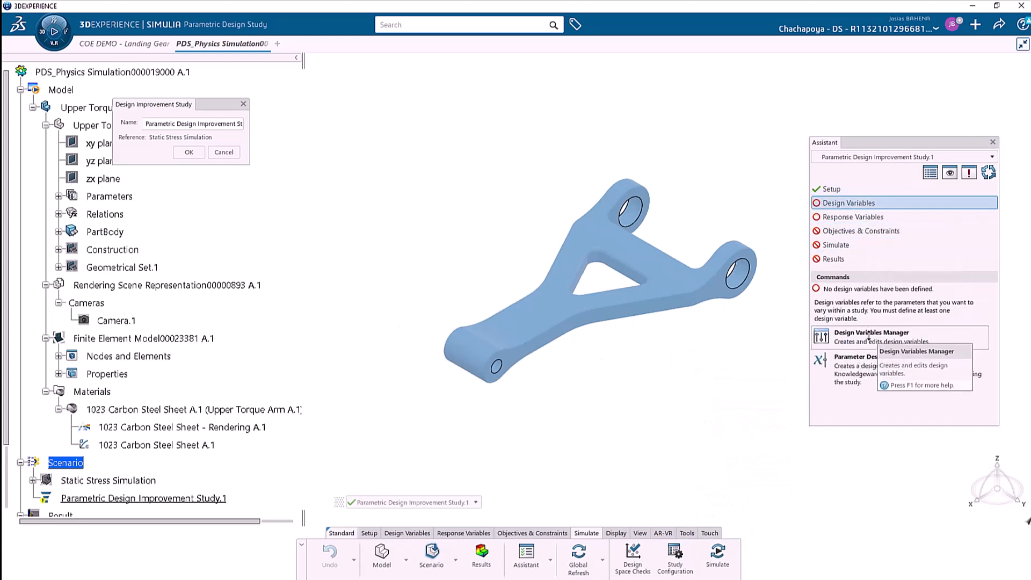
pyautogui.click(872, 333)
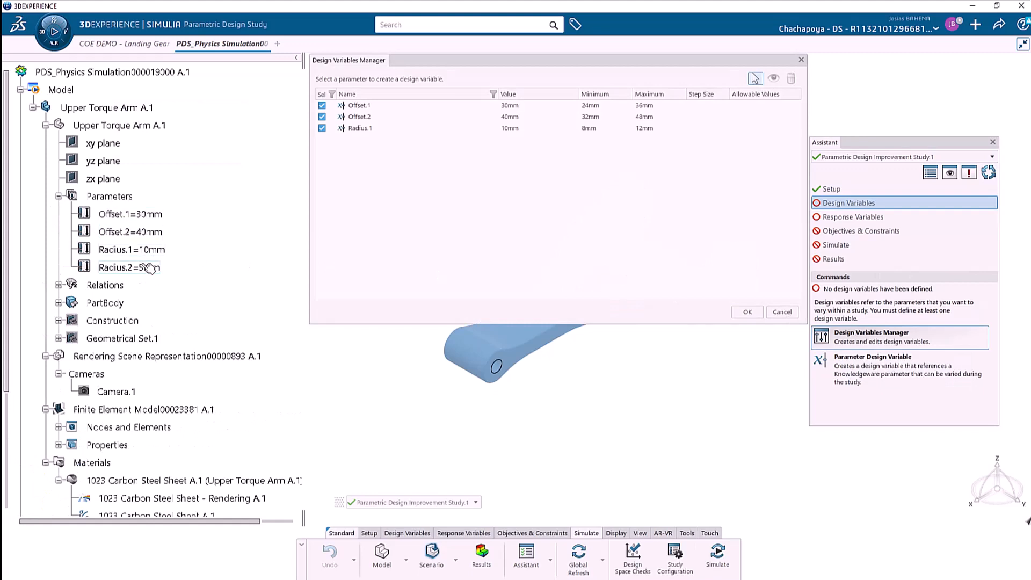
# Confirm the Offset.1, Offset.2 and Radius.1 design variable ranges
pyautogui.click(854, 216)
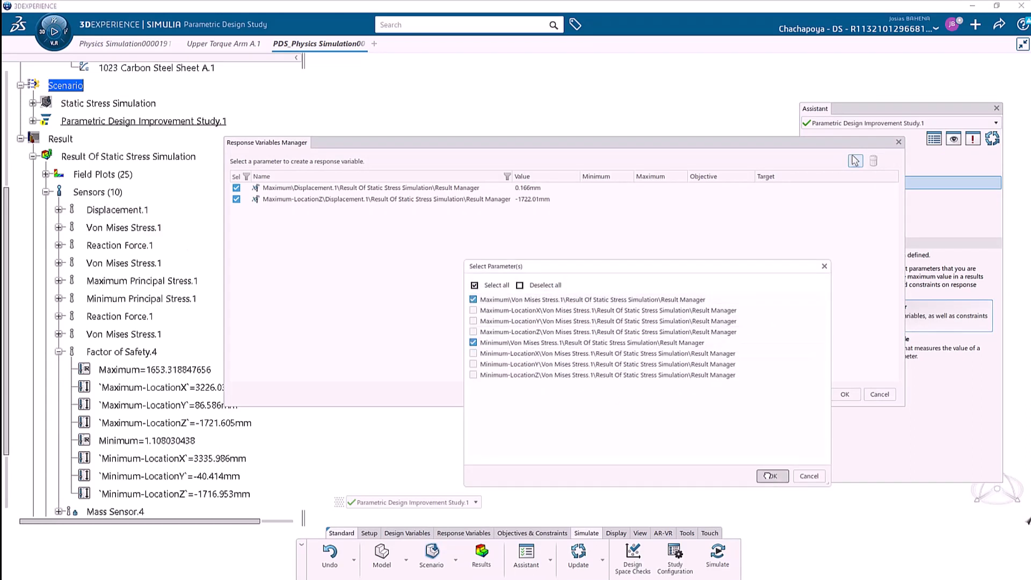
# Add the von Mises stress responses and set minimum von Mises stress to Minimize
pyautogui.click(772, 476)
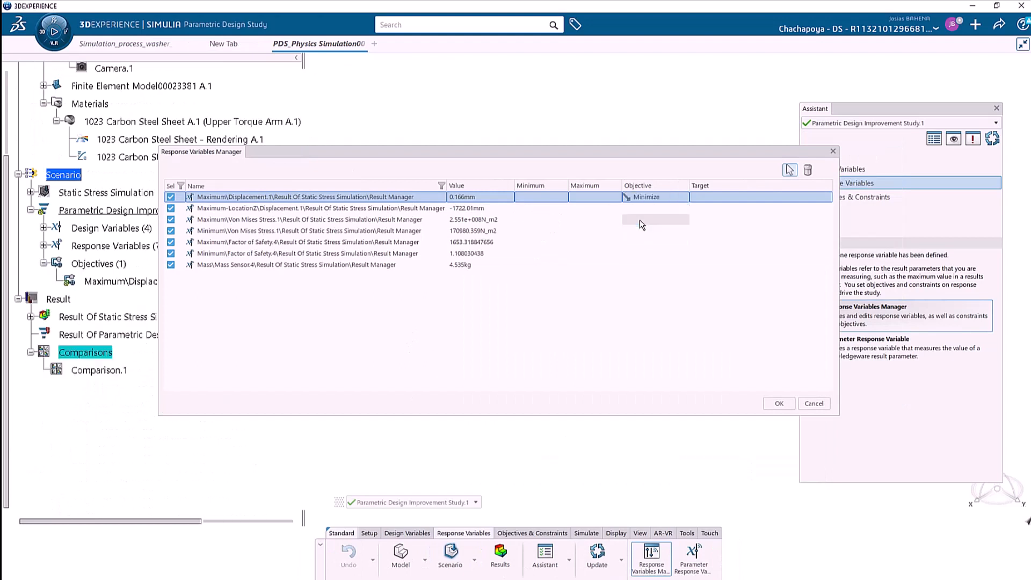
pyautogui.click(683, 231)
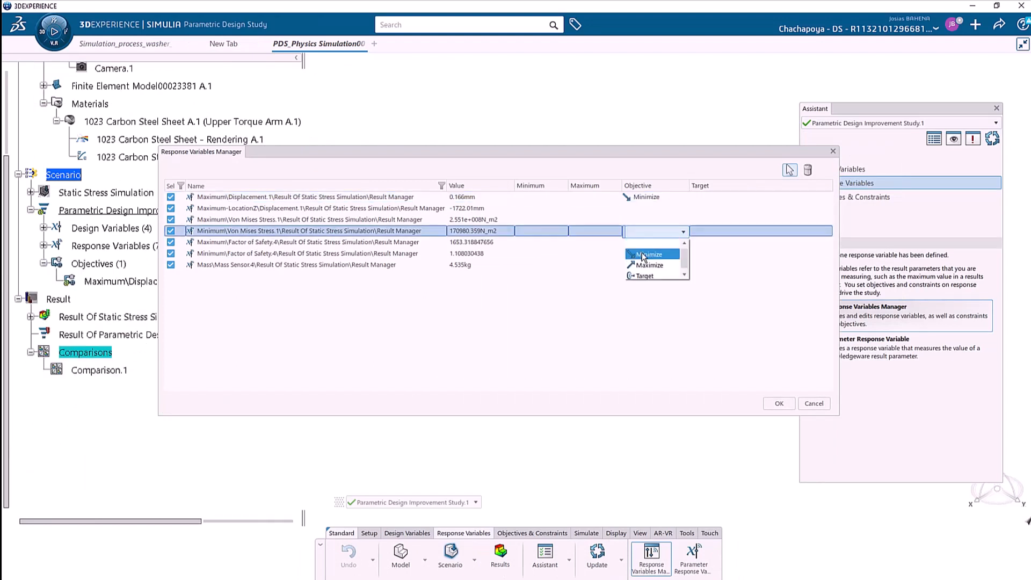
pyautogui.click(649, 255)
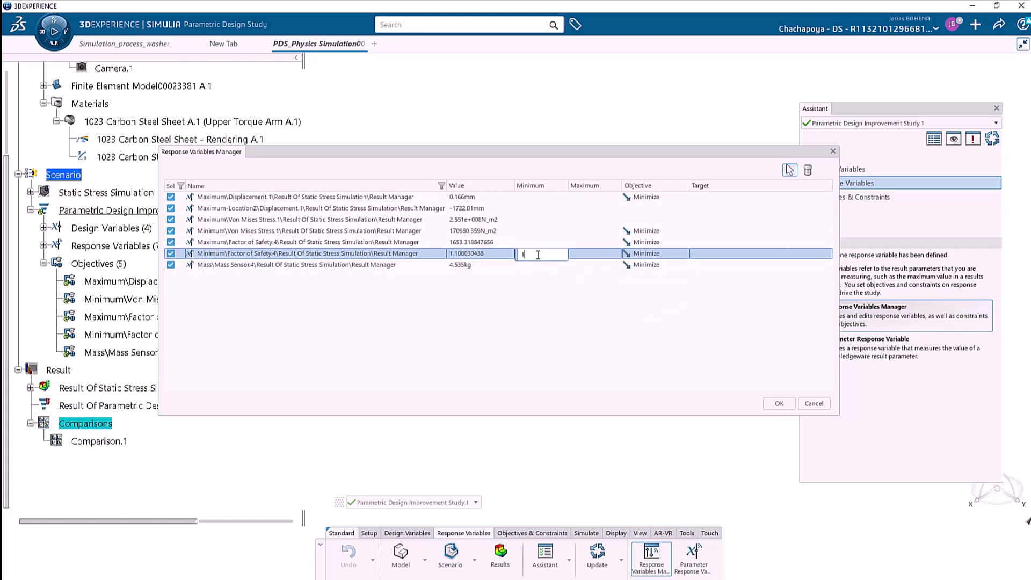
# Confirm the response objectives and run the study over 100 design points
pyautogui.click(778, 403)
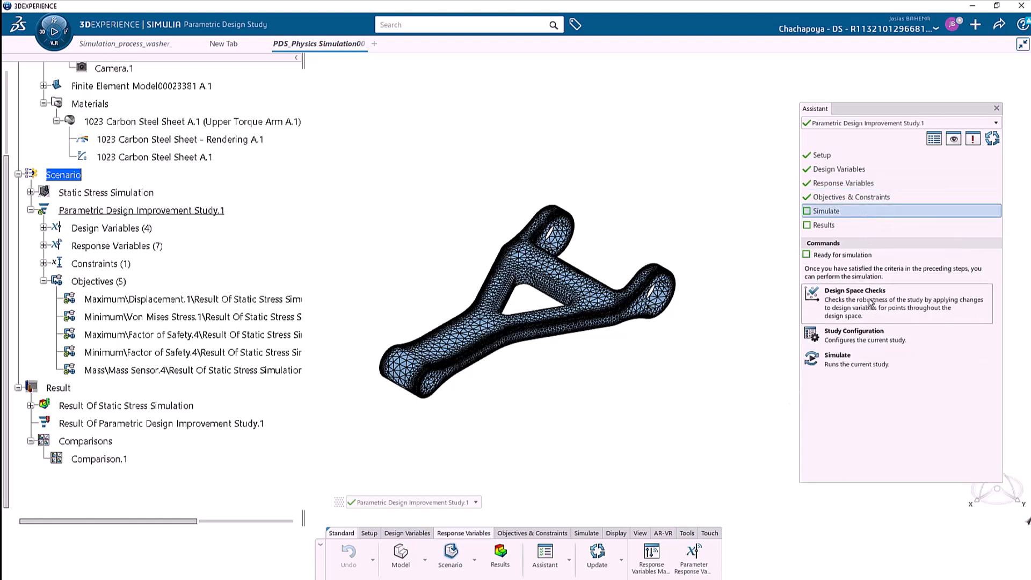
pyautogui.moveTo(858, 366)
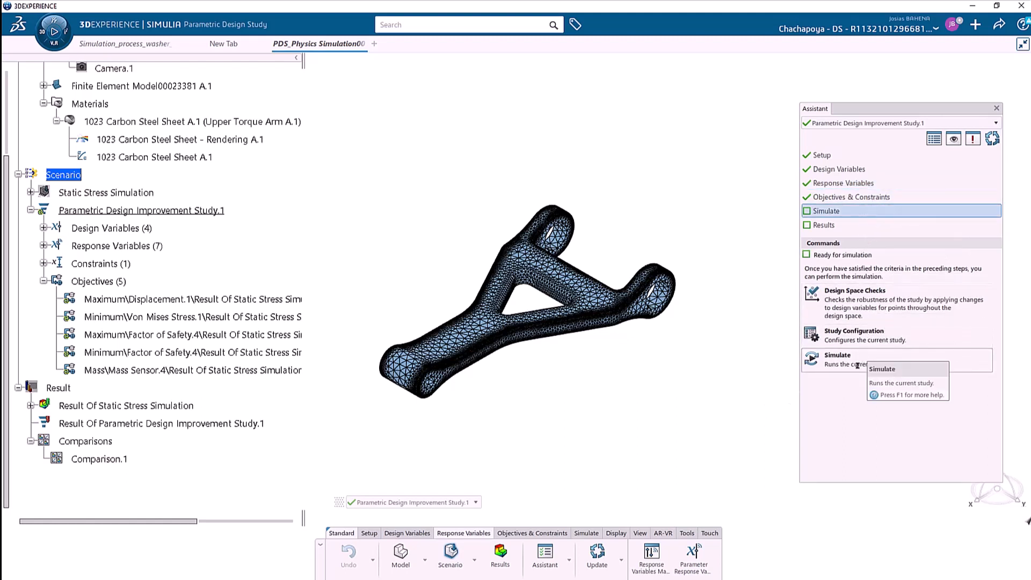
pyautogui.click(838, 360)
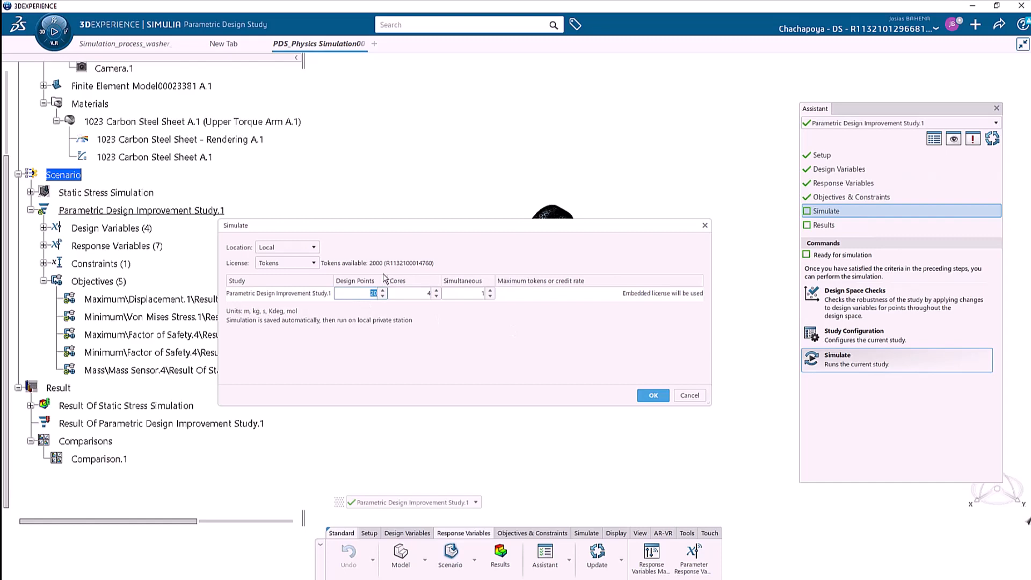
pyautogui.click(651, 395)
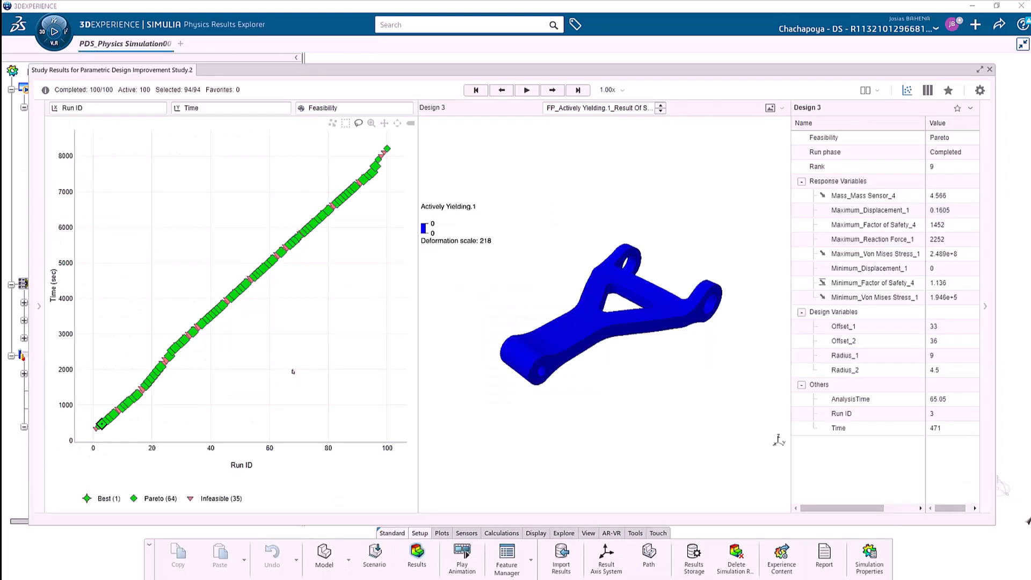
pyautogui.moveTo(294, 374)
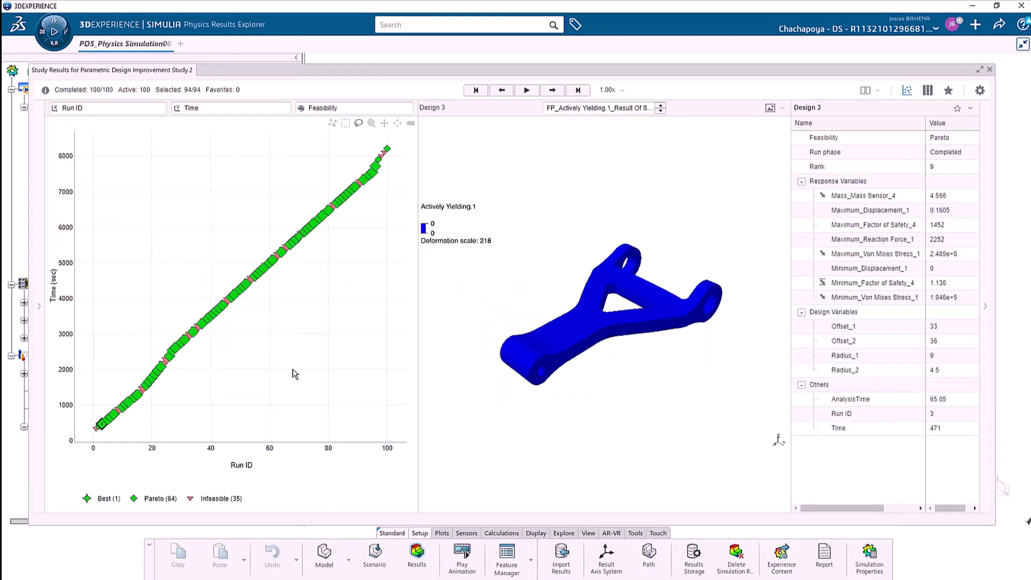
pyautogui.moveTo(165, 378)
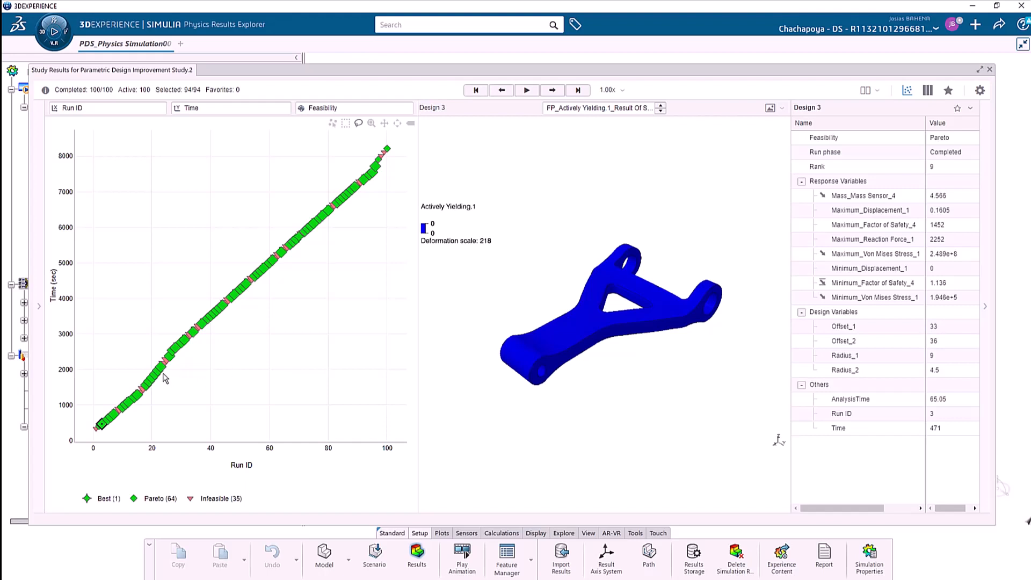
# Load the results of Designs 23, 57, 75 and 94 from the run-time scatter plot
pyautogui.click(158, 367)
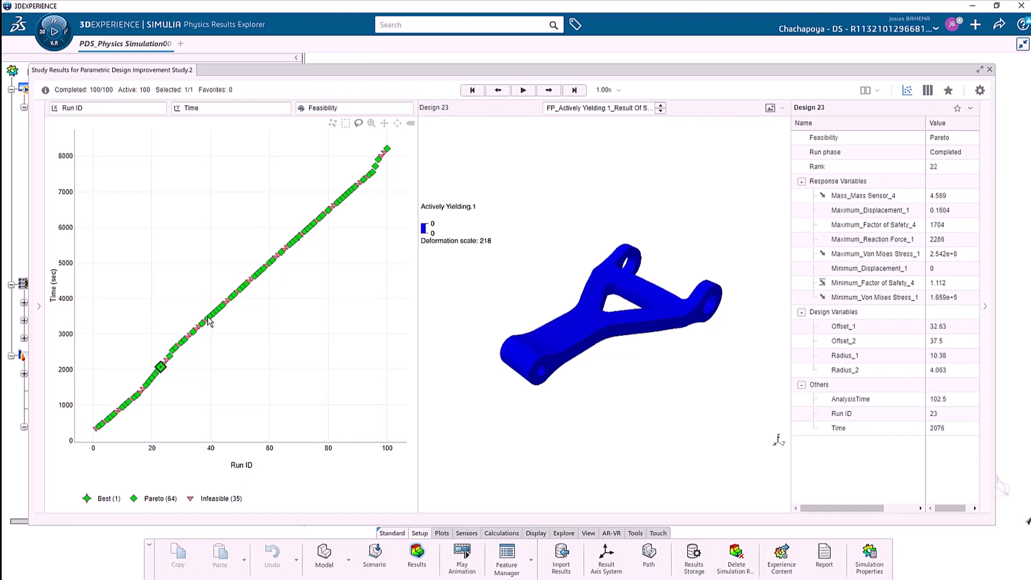
pyautogui.click(261, 270)
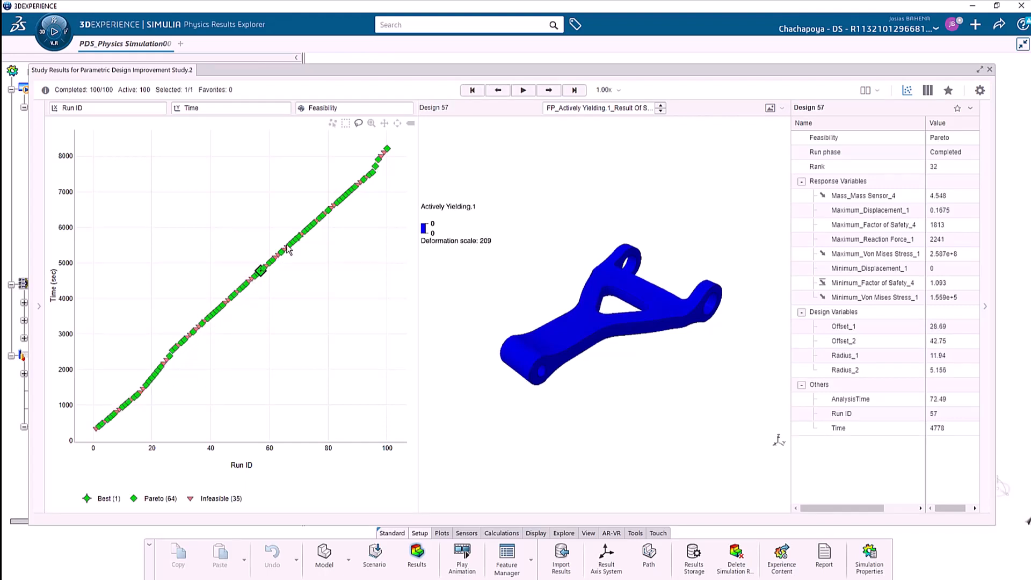
pyautogui.click(314, 223)
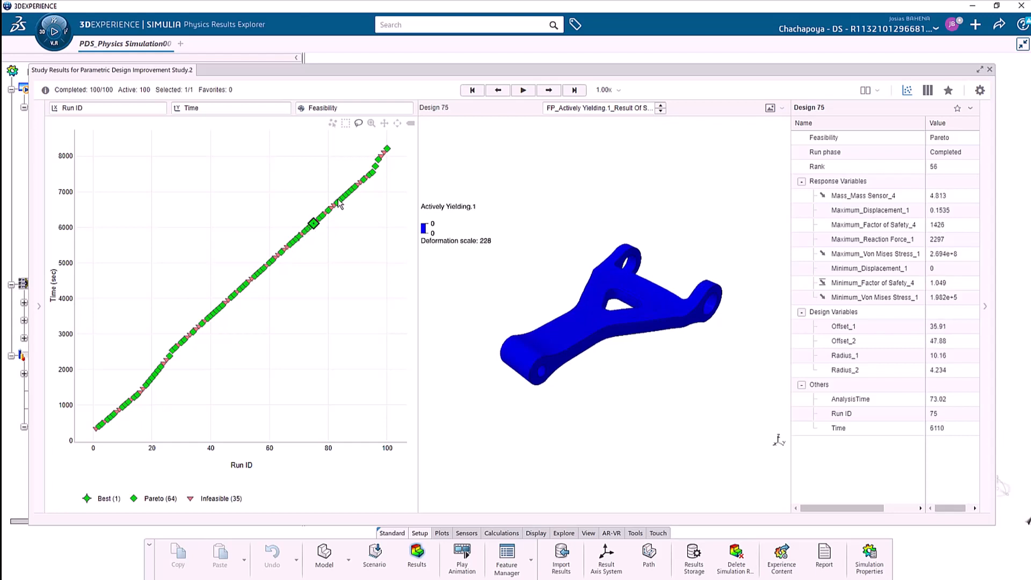
pyautogui.click(369, 174)
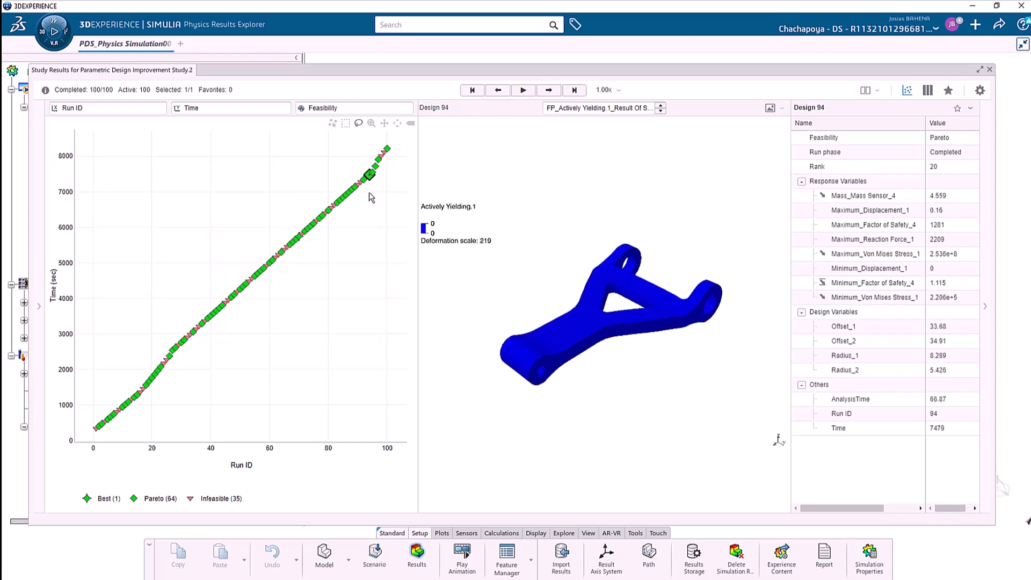
pyautogui.moveTo(372, 328)
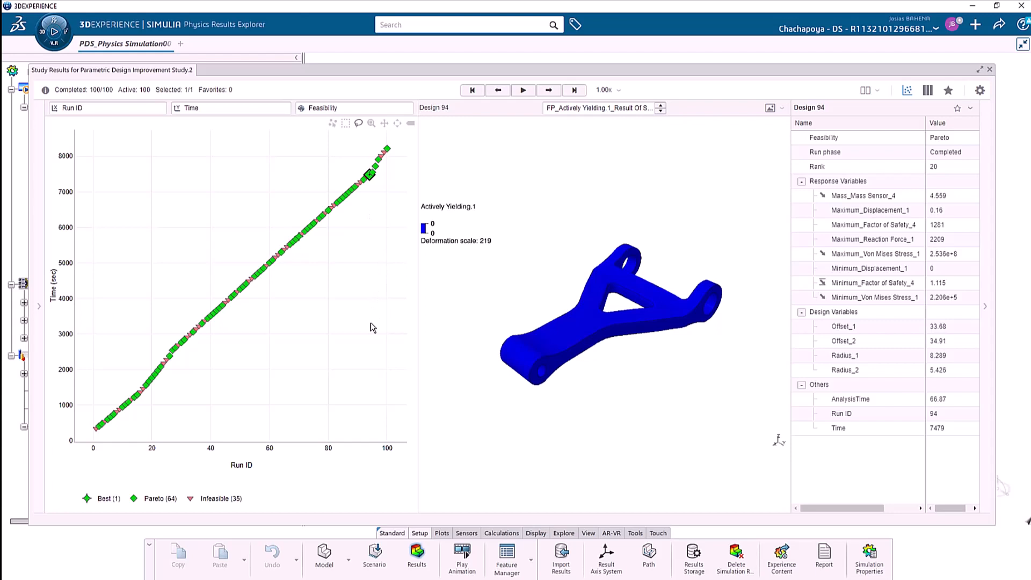
pyautogui.click(107, 107)
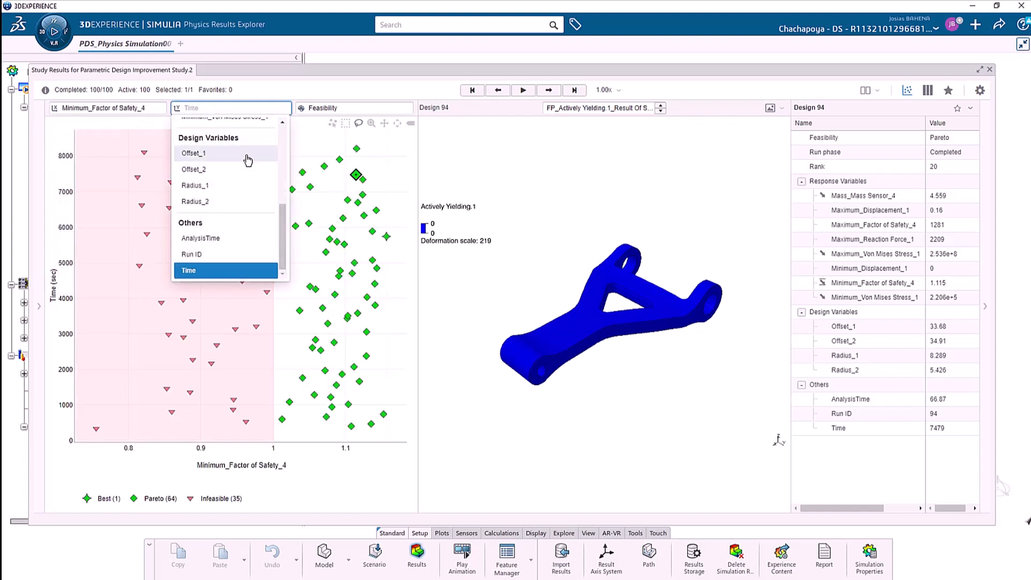
# Plot Offset_1 against minimum factor of safety and show best Design 70
pyautogui.click(193, 153)
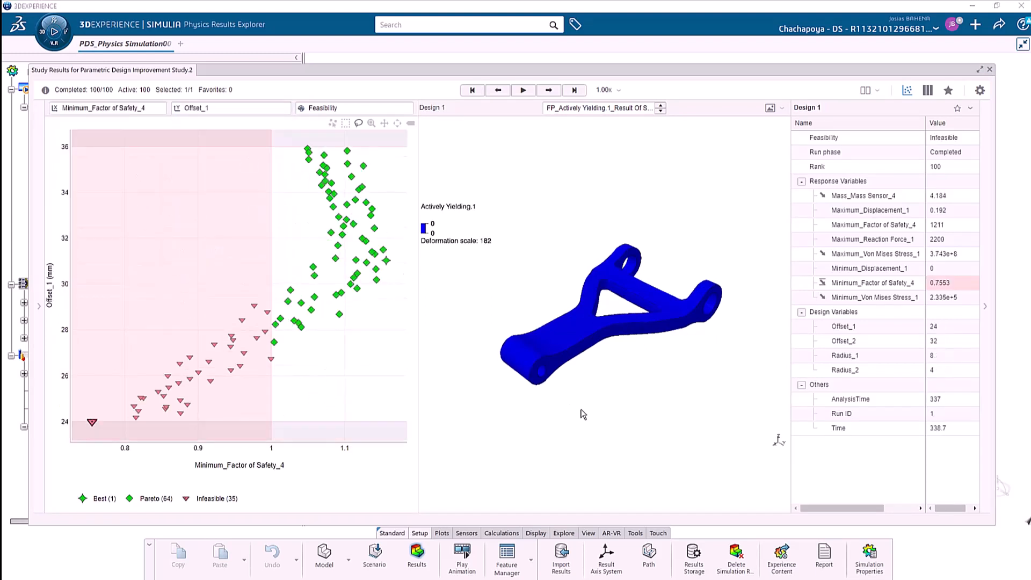
pyautogui.moveTo(387, 263)
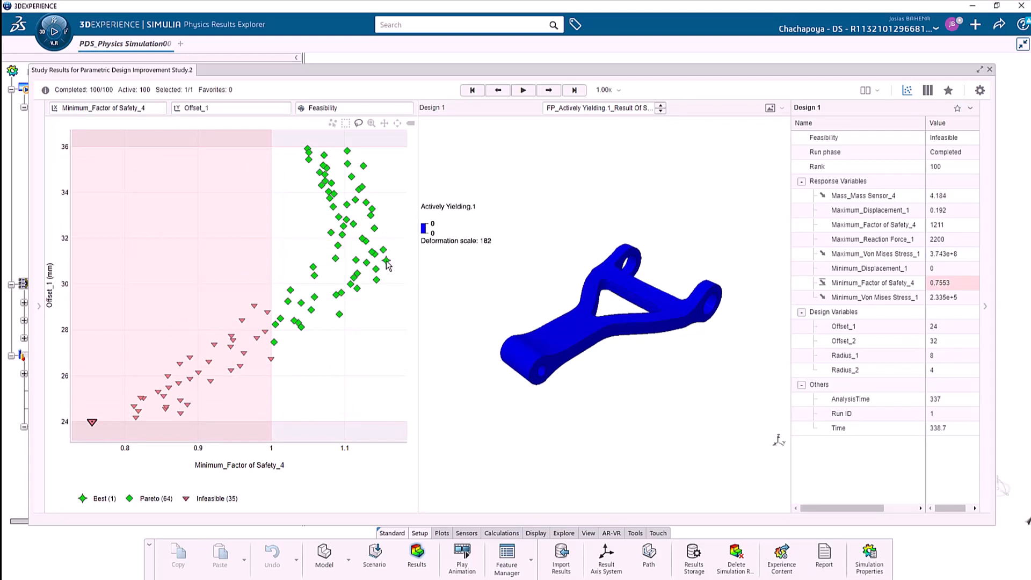
pyautogui.click(385, 261)
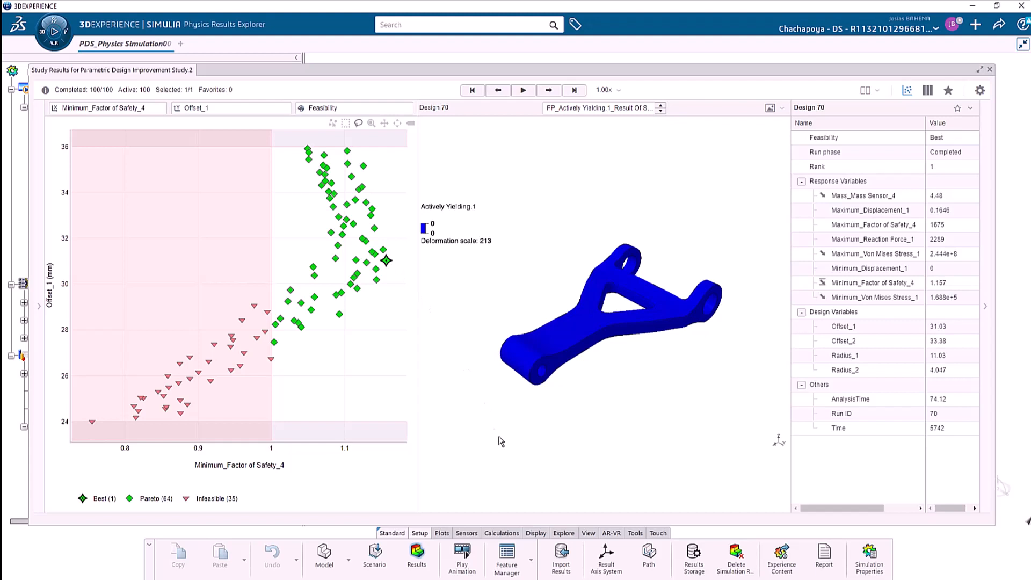